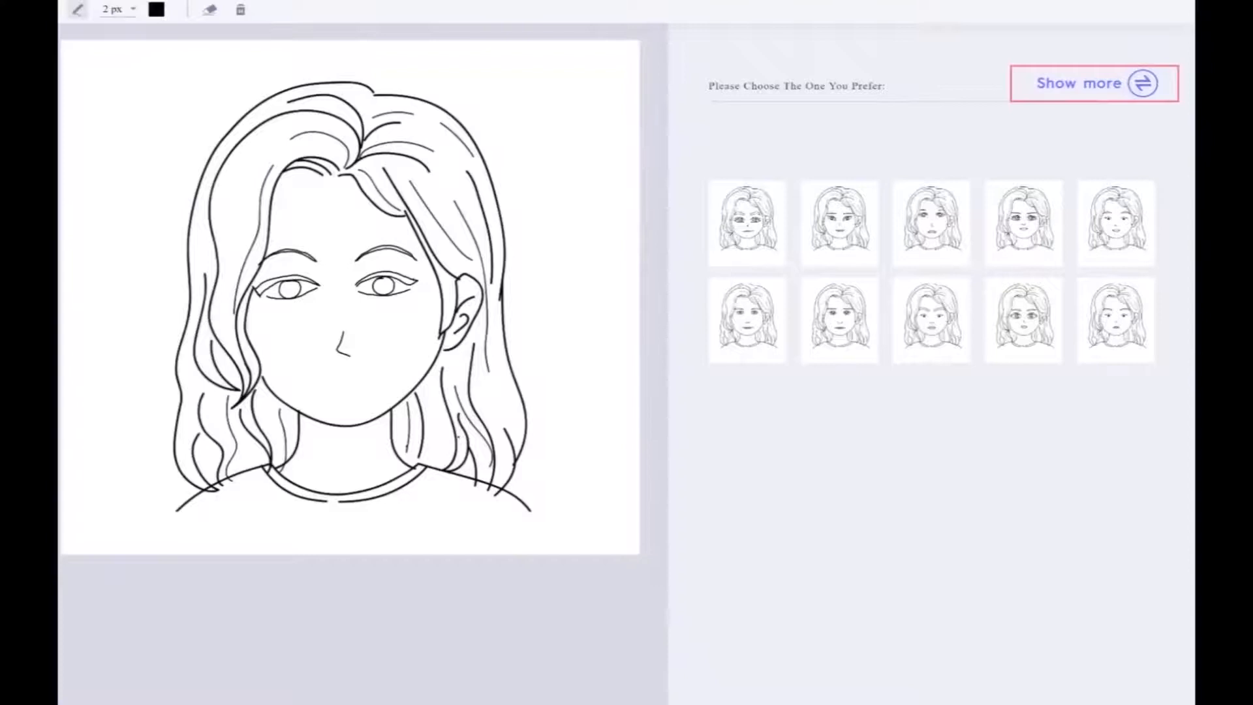
mouse_move(1094, 84)
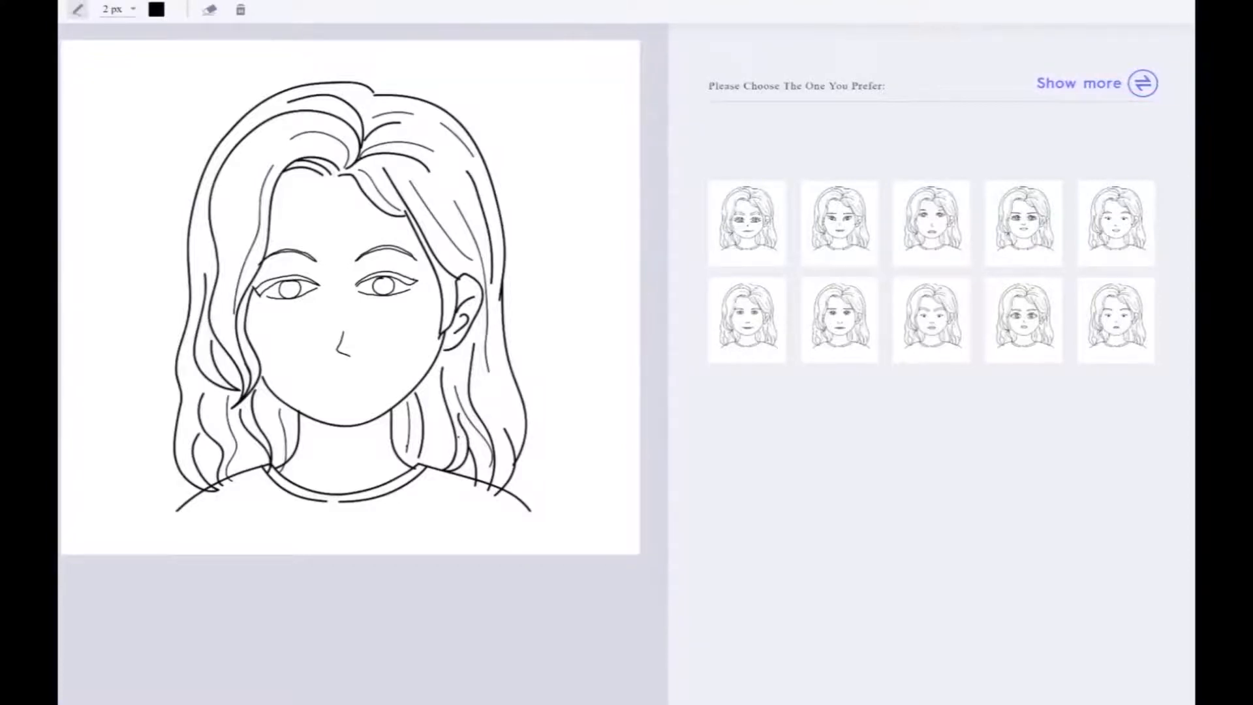
Step: Choose the second face thumbnail in the top row as the preferred character variant
left_click(840, 223)
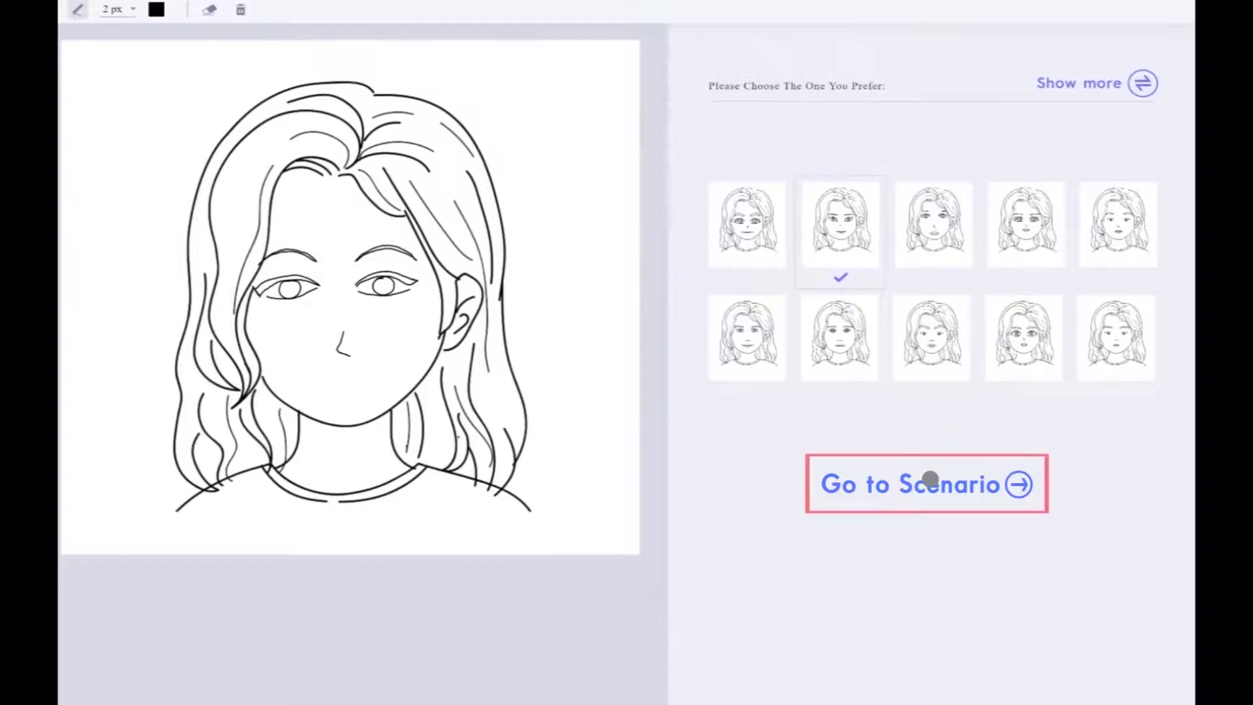
Step: Go to the GPS Pet Tracker scenario showing the blank frame and persona emotion panel
left_click(927, 484)
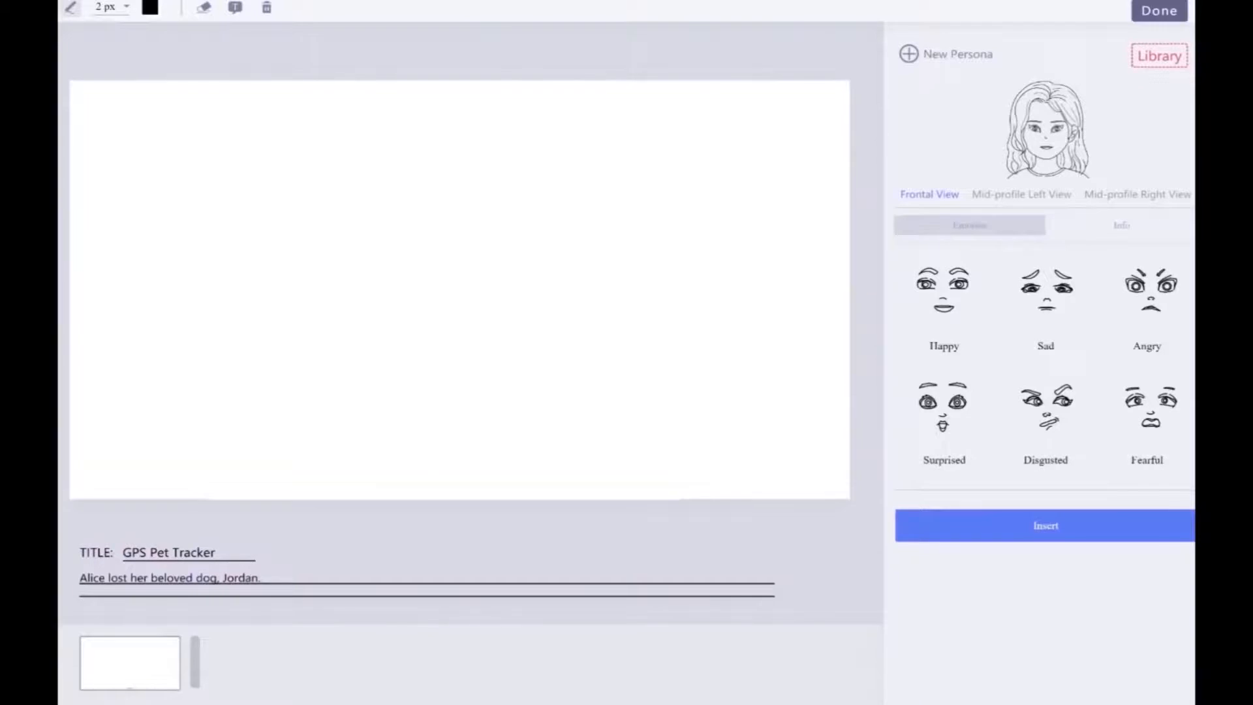
left_click(1045, 131)
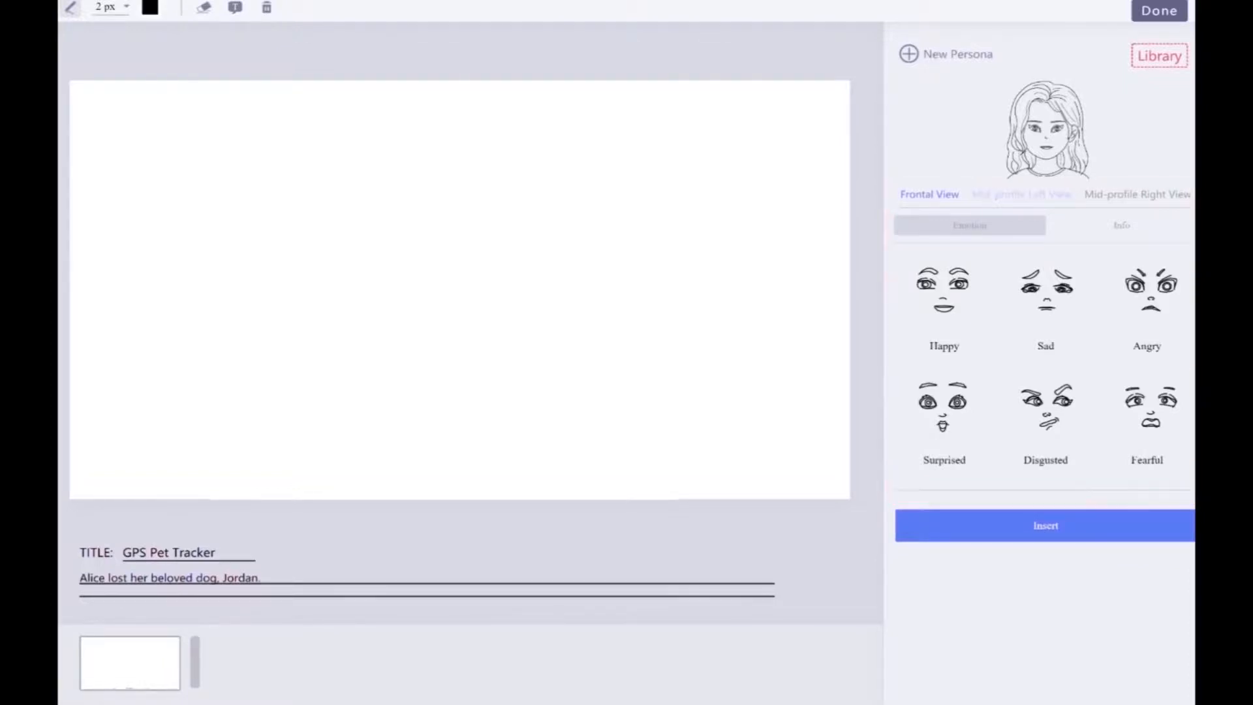
Step: Preview the mid-profile left view, then insert the frontal sad-faced character into the frame
left_click(1021, 194)
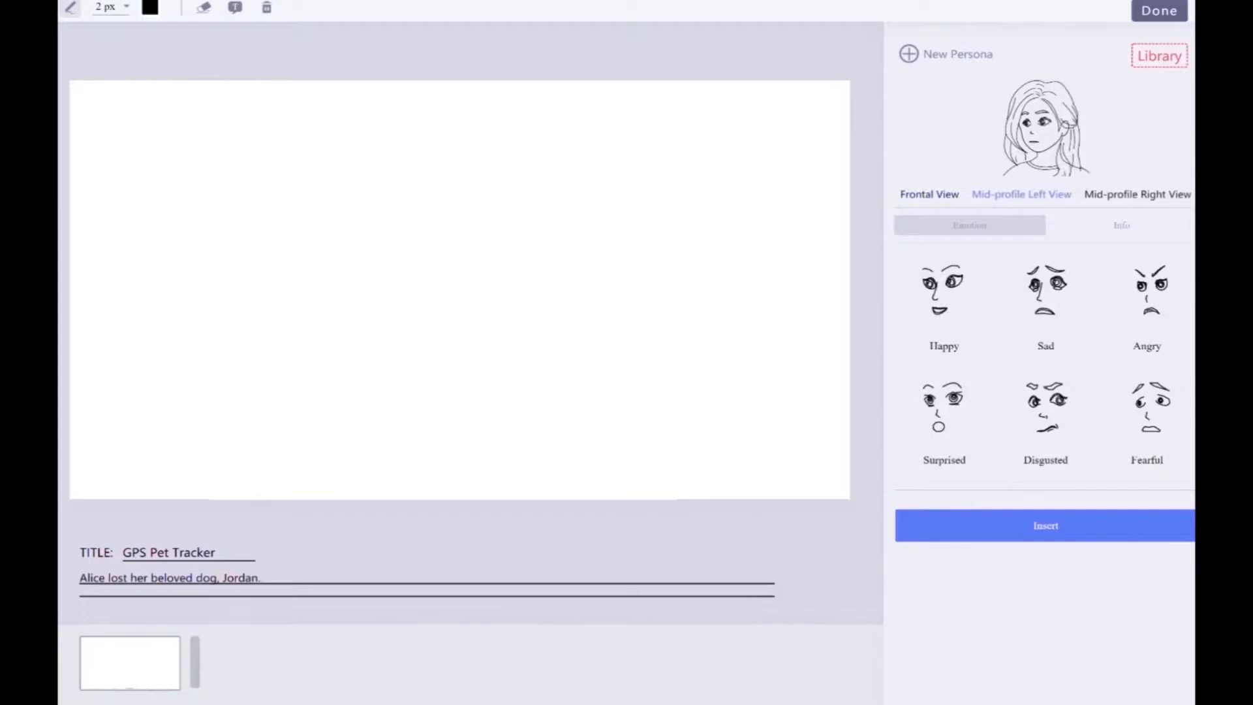
left_click(929, 193)
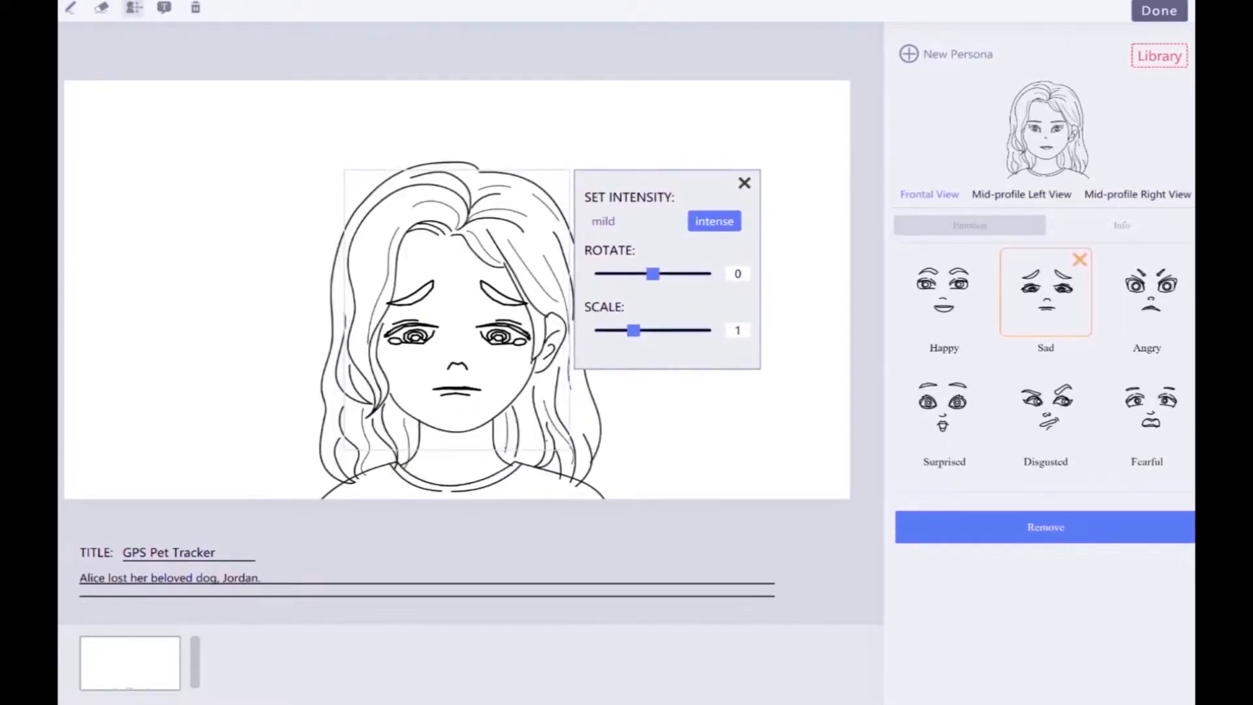
Step: Set the sadness to intense with tears and add an empty thought bubble top-left
left_click(603, 220)
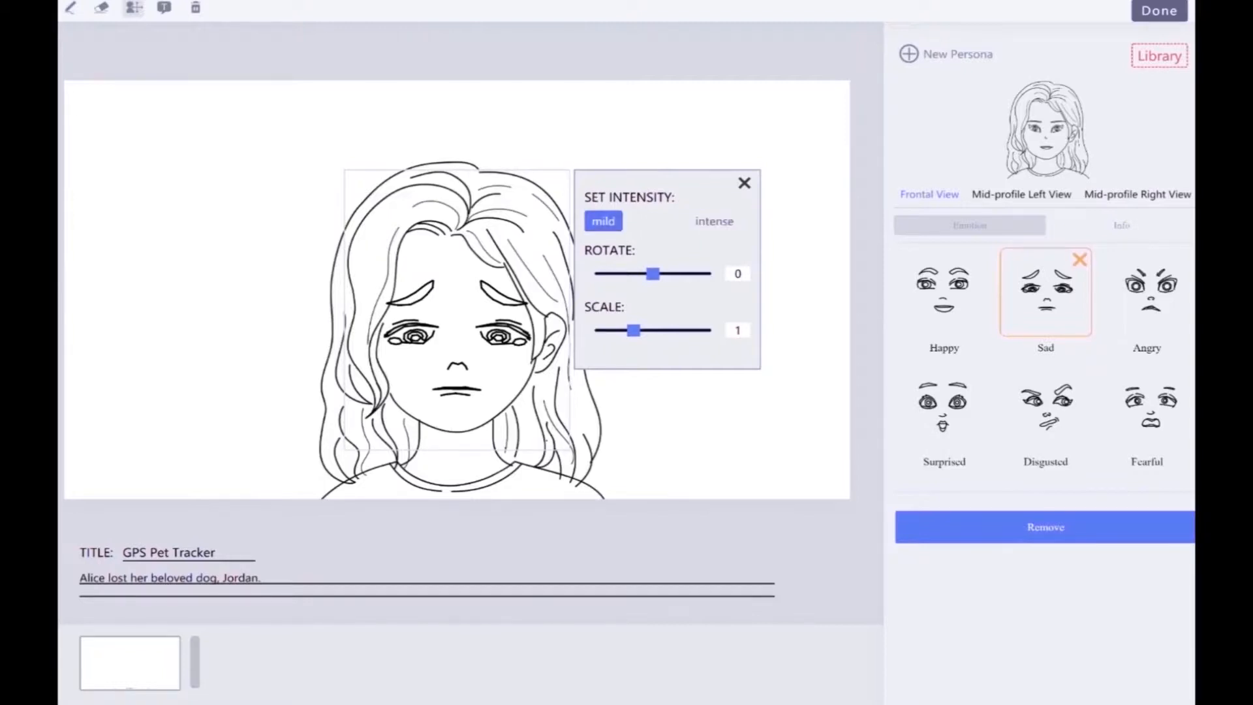
left_click(714, 221)
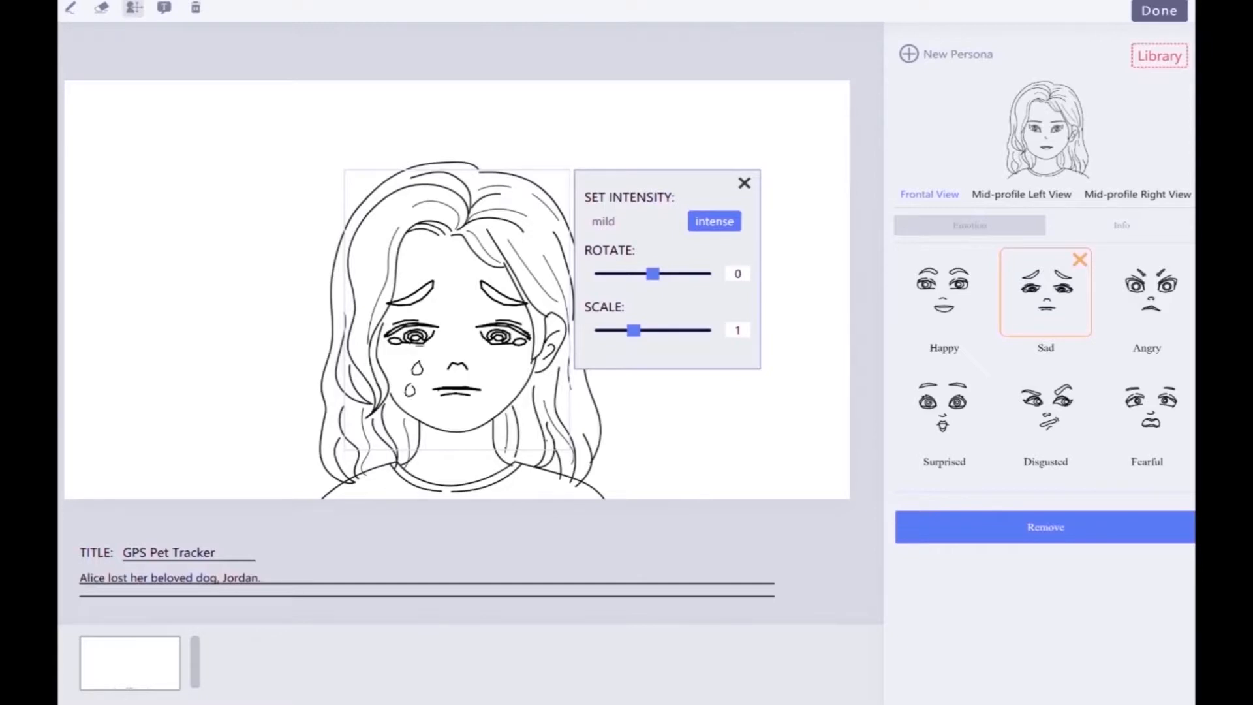
left_click(165, 8)
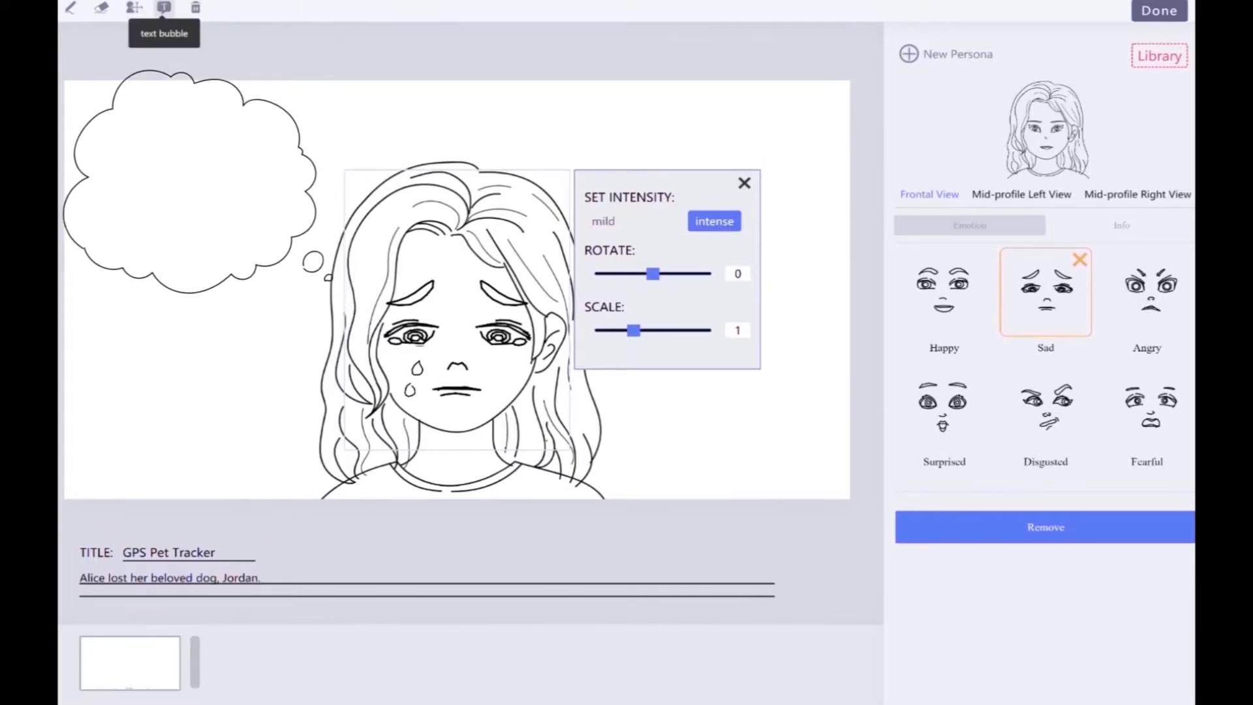
Step: Sketch the start of a dog's head inside the thought bubble with the freehand pen
left_click(71, 9)
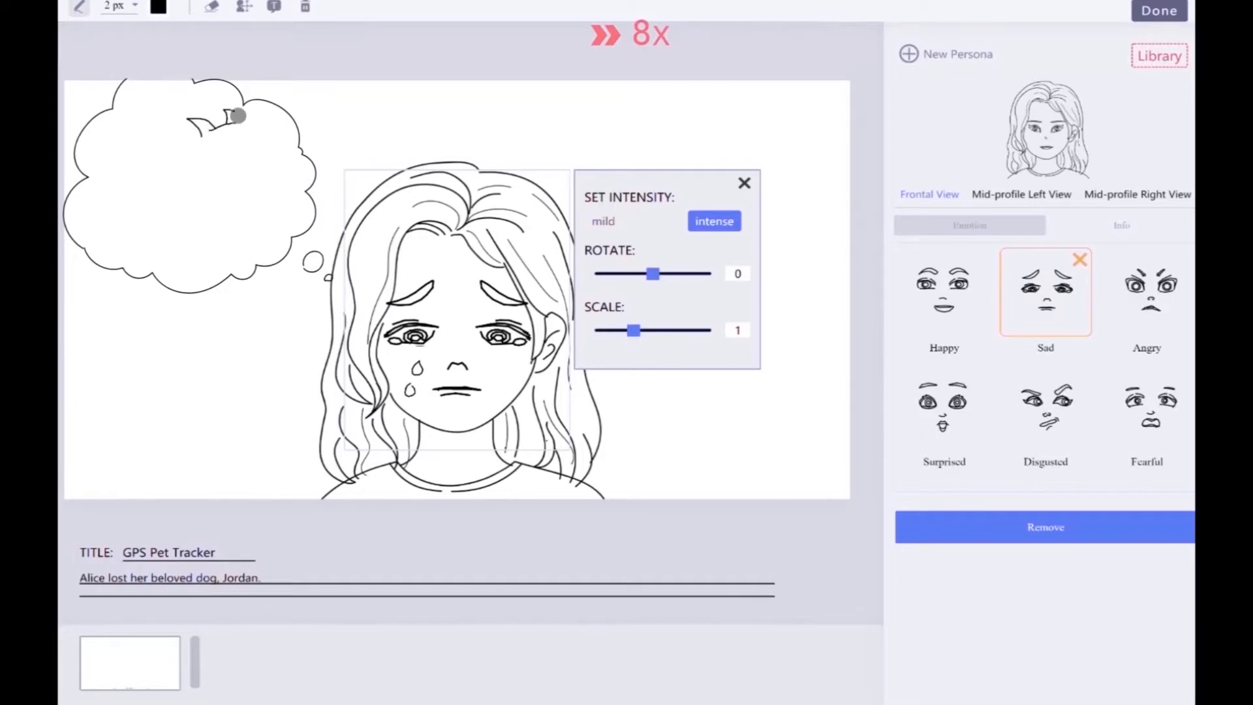
left_click_drag(236, 116, 247, 159)
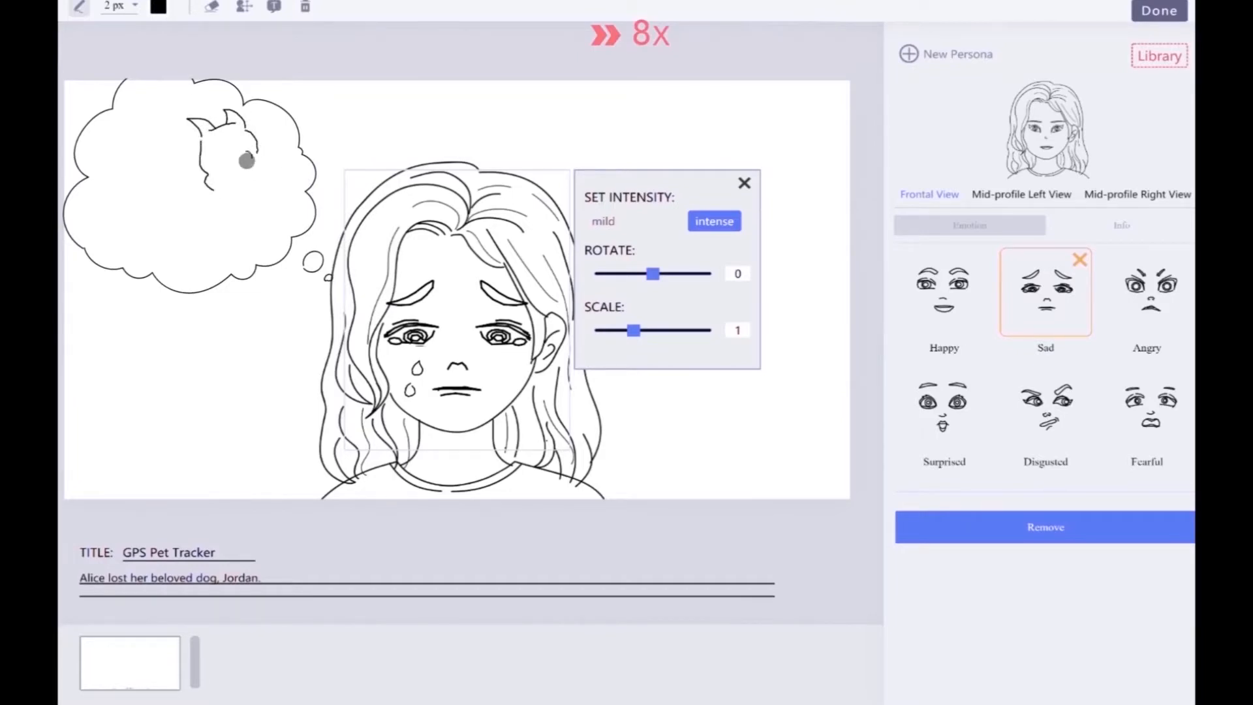